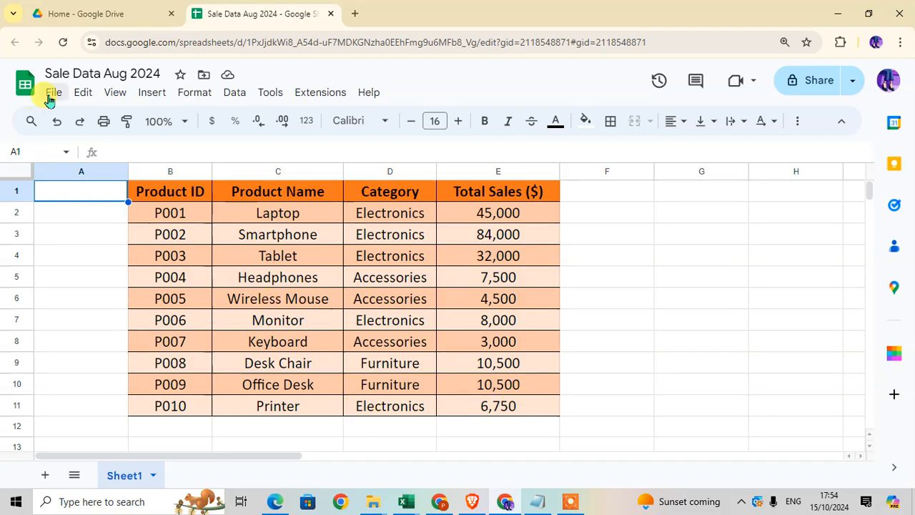
# Start a new spreadsheet from the template gallery via the File menu
pyautogui.click(52, 91)
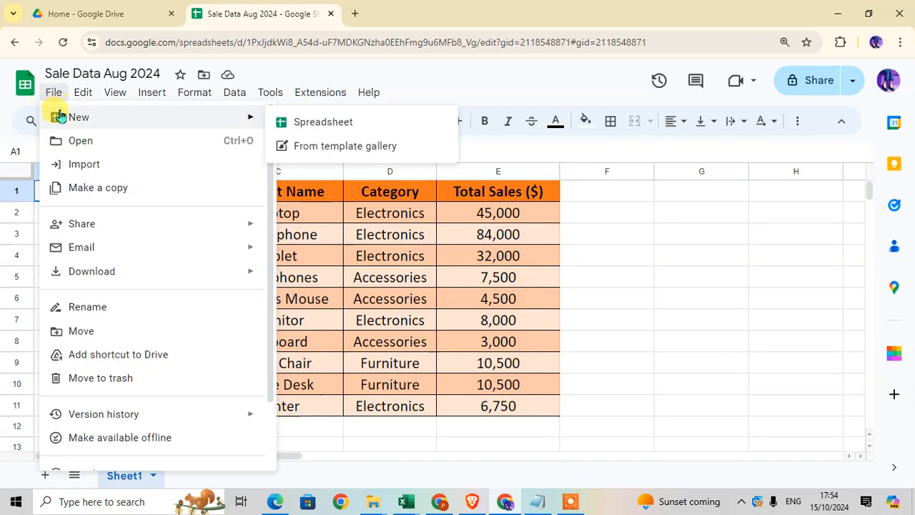
pyautogui.moveTo(203, 123)
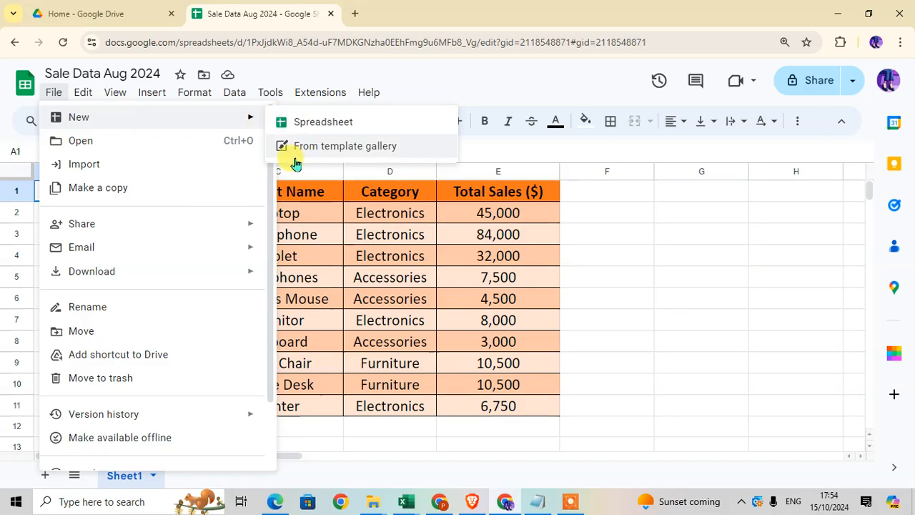
pyautogui.moveTo(378, 155)
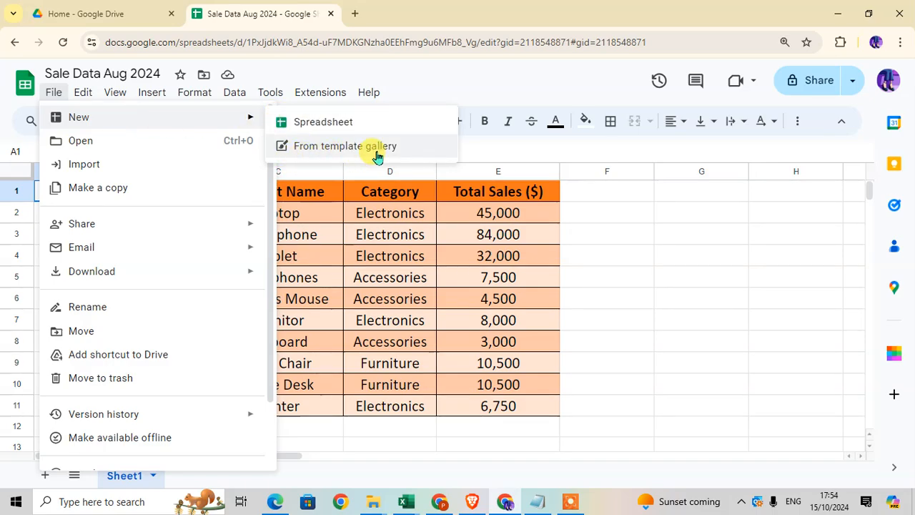
pyautogui.click(344, 146)
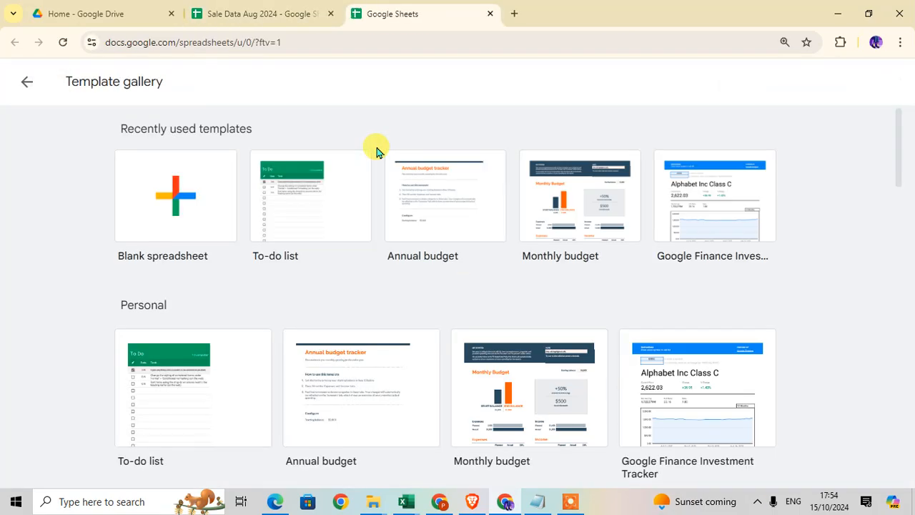
pyautogui.moveTo(120, 138)
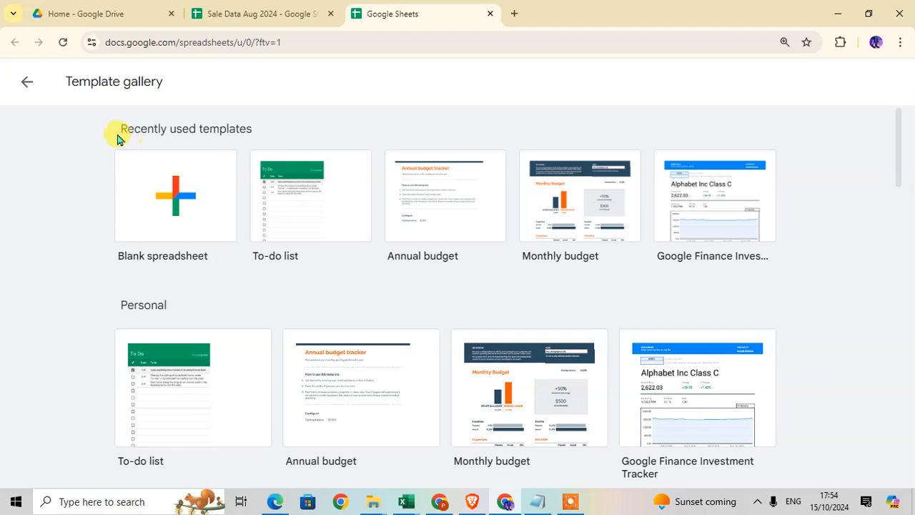
pyautogui.moveTo(194, 163)
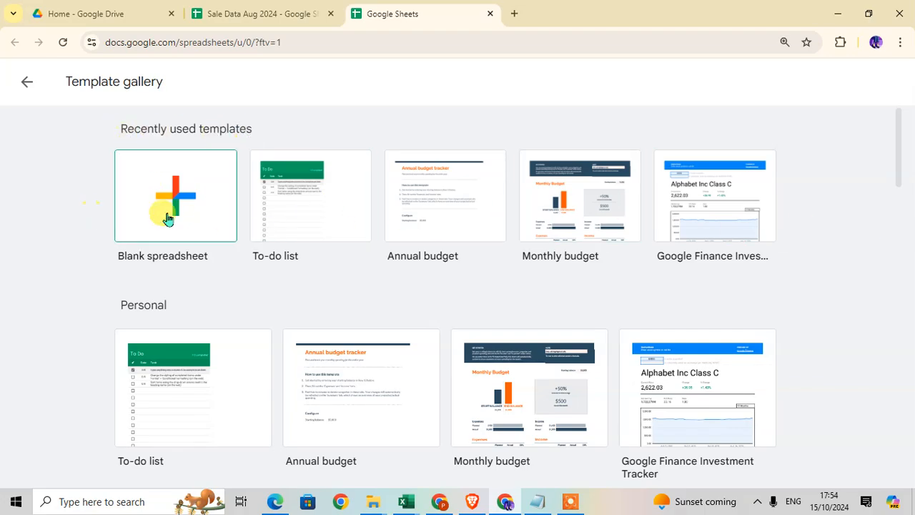
pyautogui.scroll(-3)
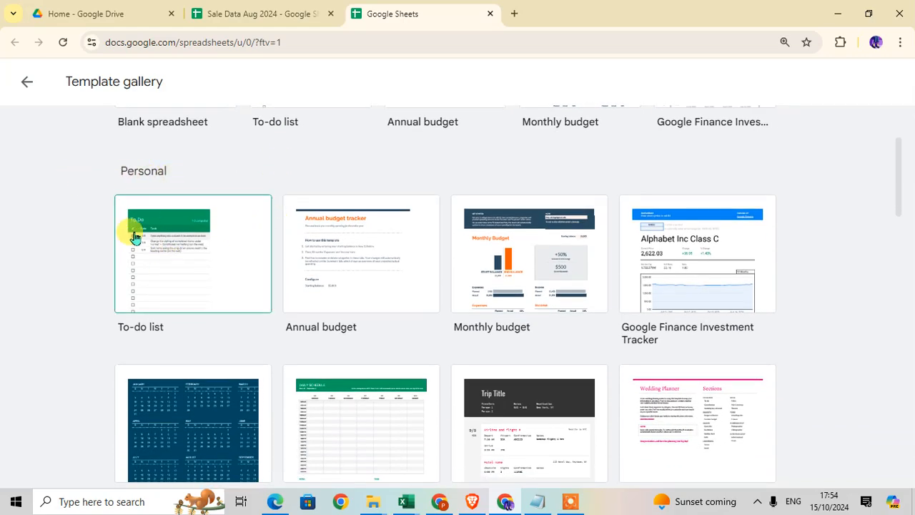
pyautogui.scroll(-3)
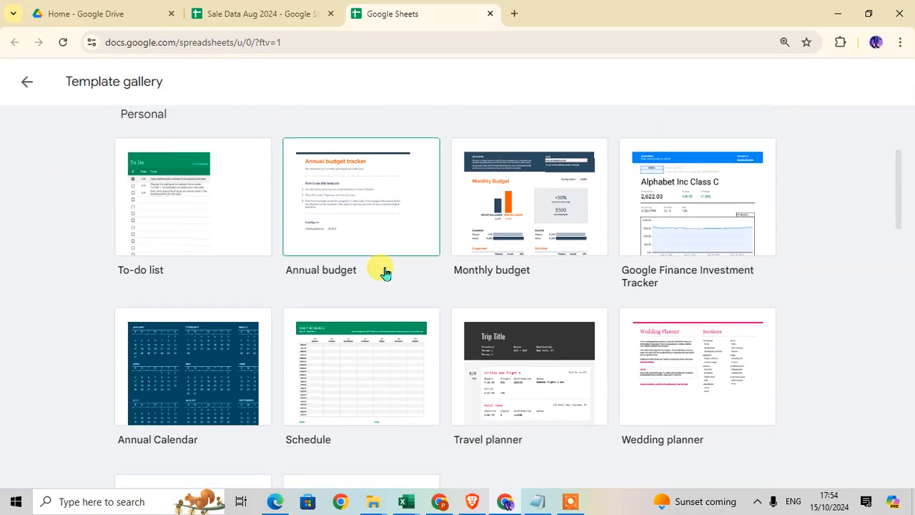
pyautogui.scroll(-3)
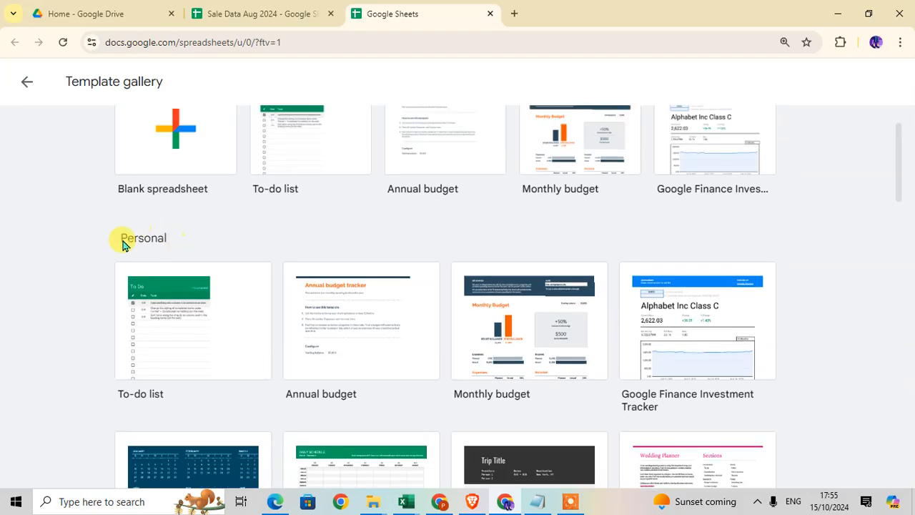
pyautogui.scroll(-3)
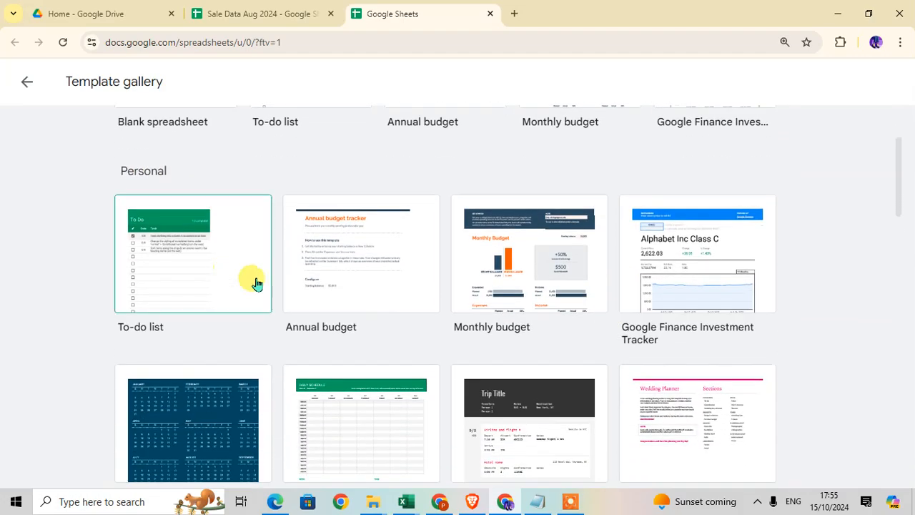
pyautogui.scroll(-3)
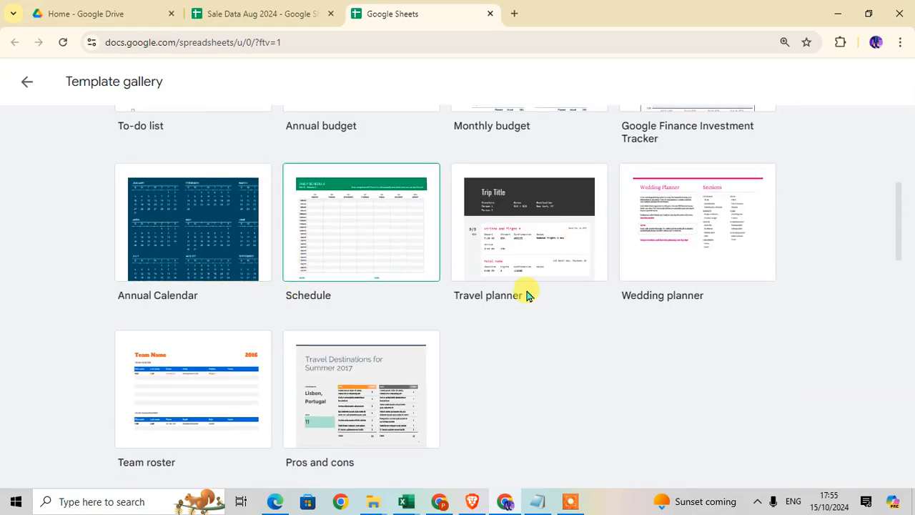
pyautogui.moveTo(457, 227)
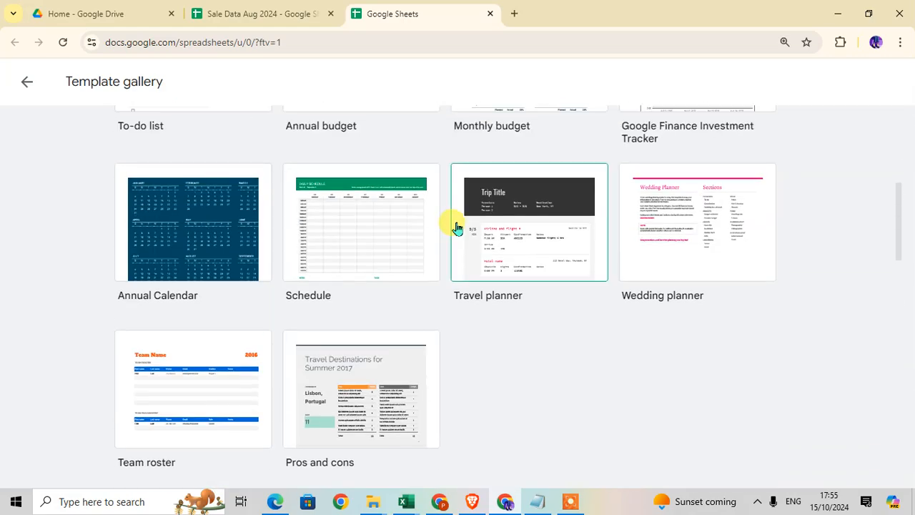
pyautogui.scroll(-3)
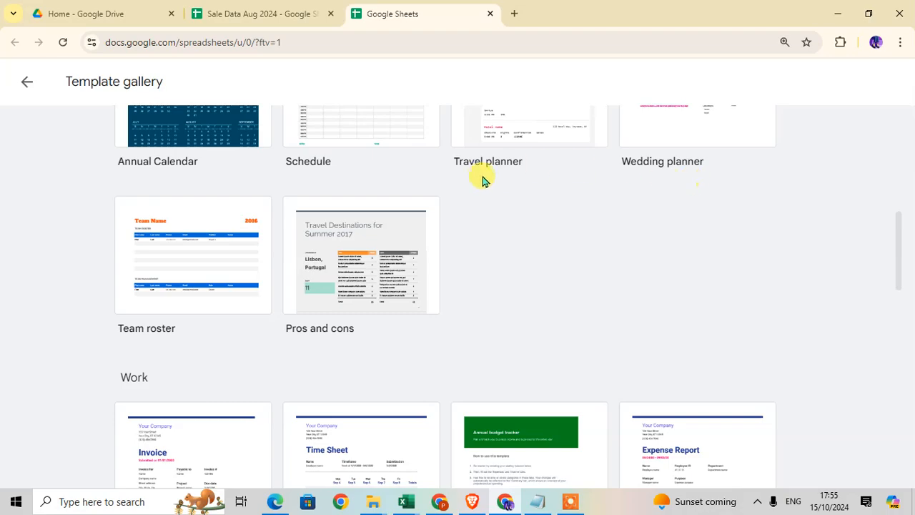
pyautogui.scroll(-3)
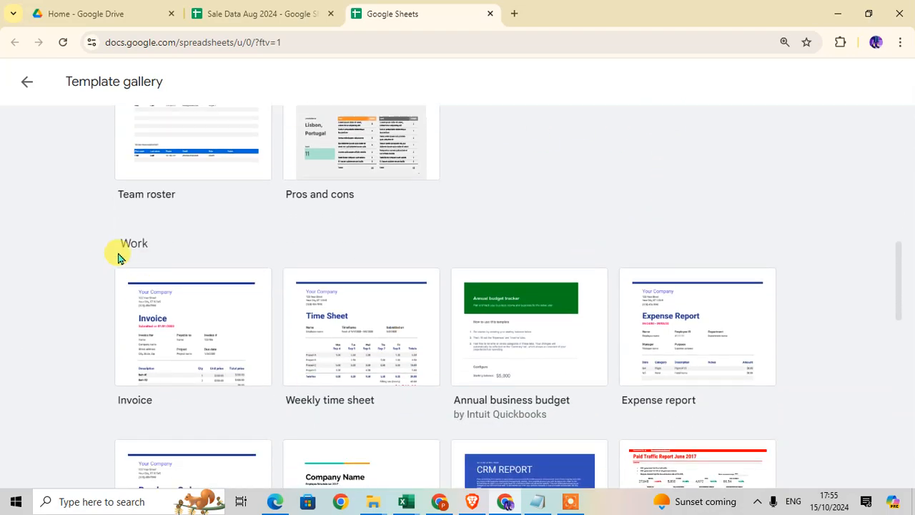
pyautogui.moveTo(403, 328)
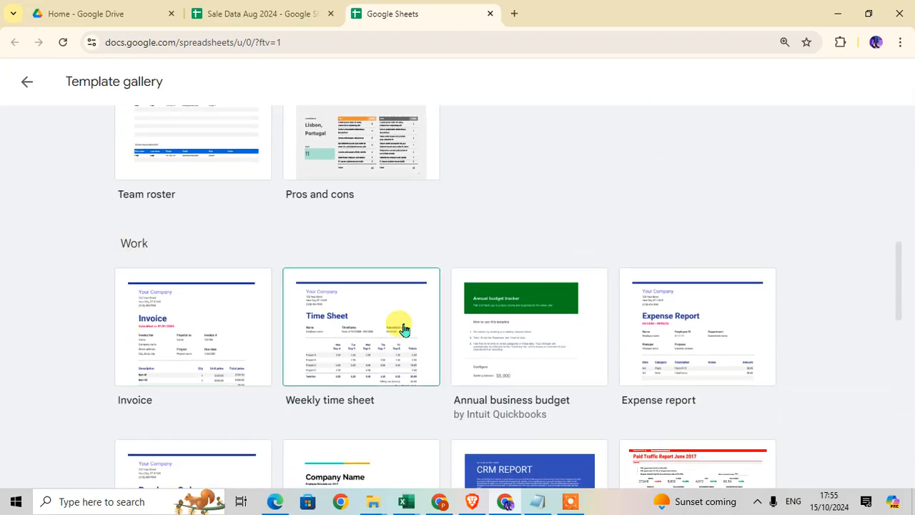
pyautogui.scroll(-3)
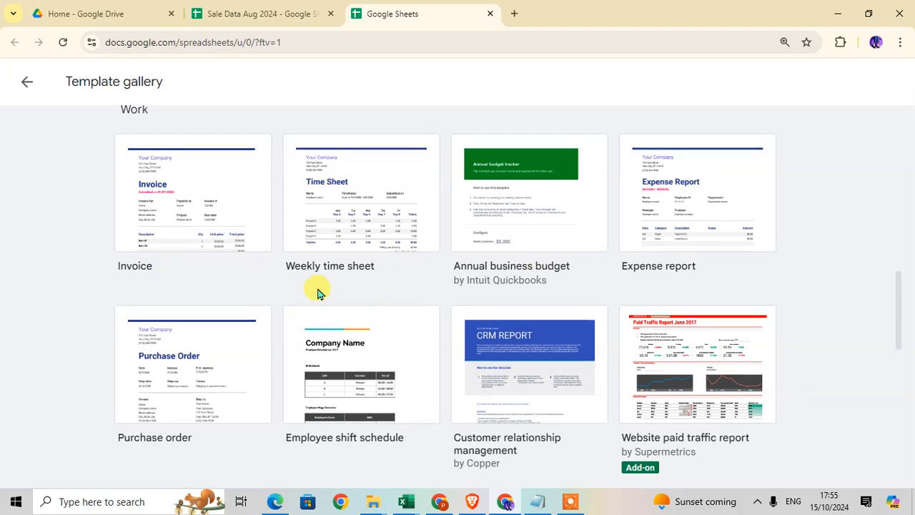
pyautogui.moveTo(256, 457)
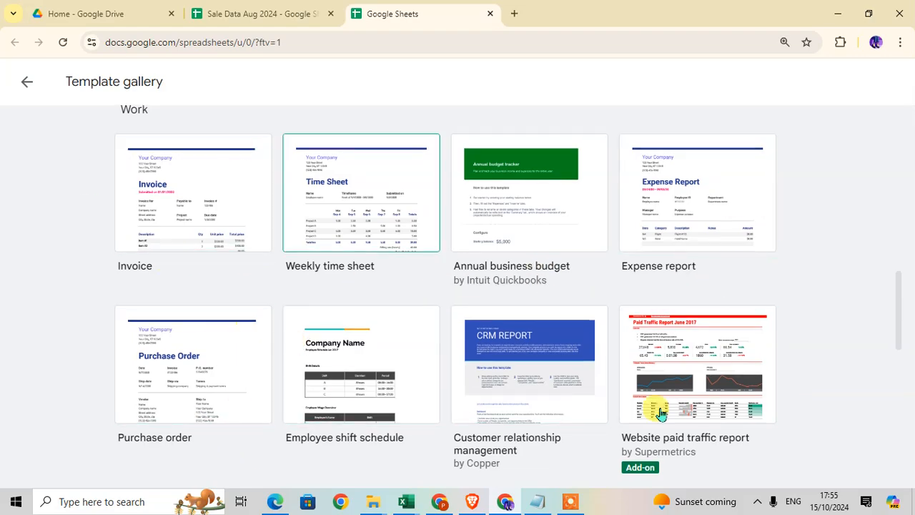
pyautogui.scroll(-3)
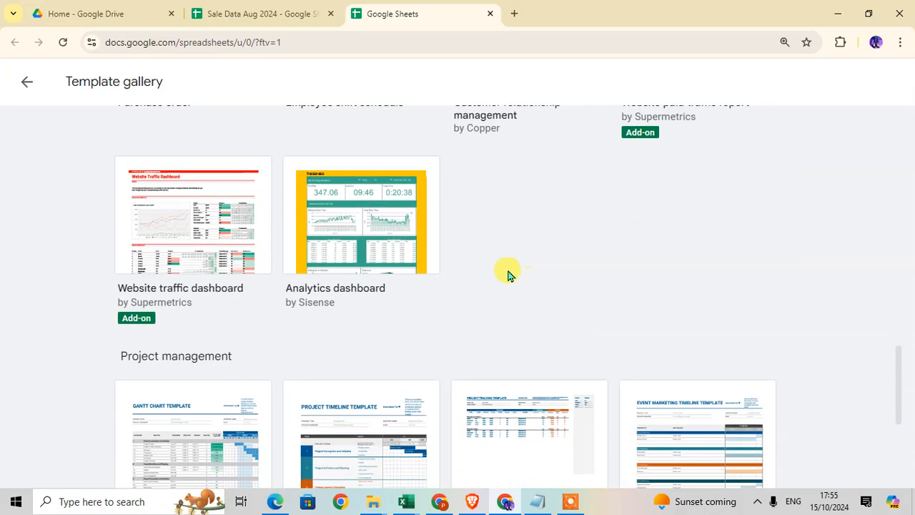
pyautogui.scroll(-3)
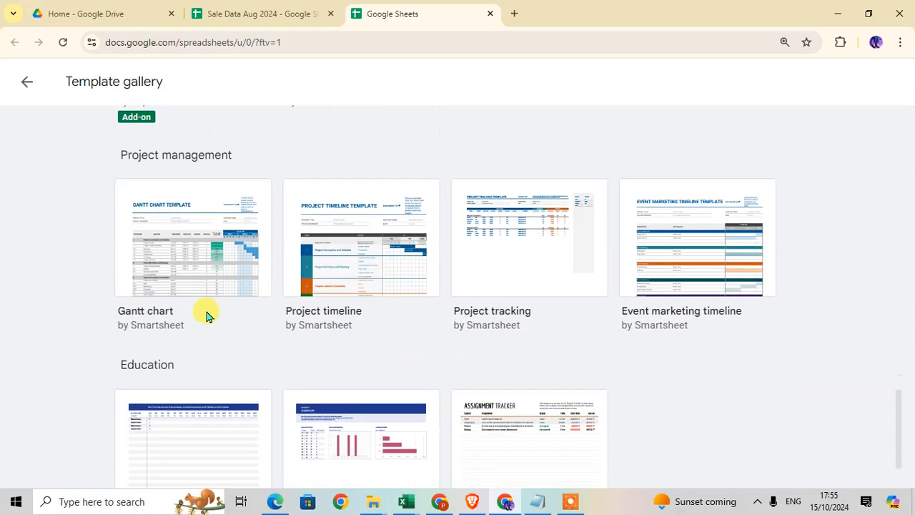
pyautogui.moveTo(783, 306)
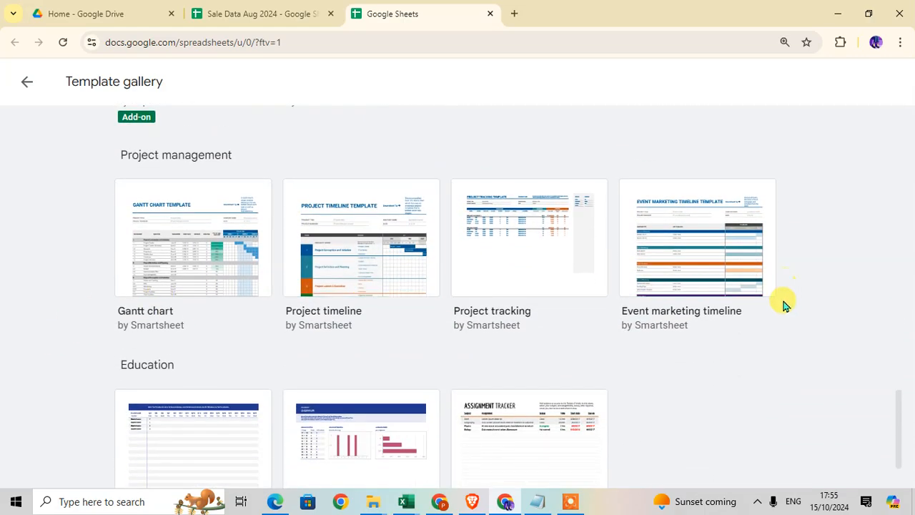
pyautogui.moveTo(240, 331)
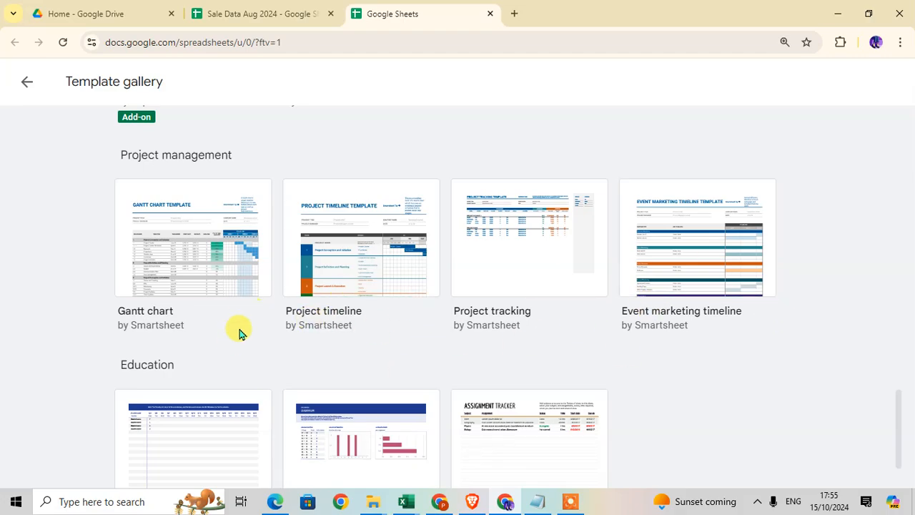
pyautogui.moveTo(518, 334)
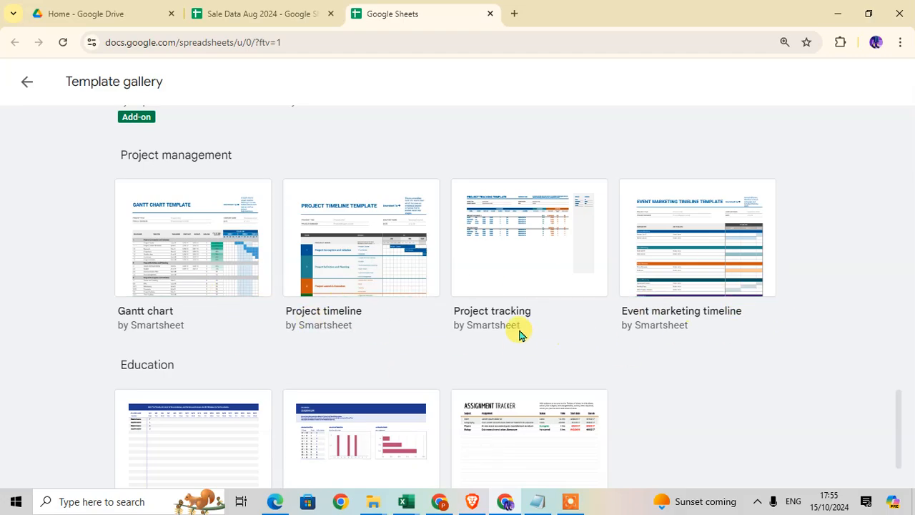
pyautogui.scroll(-3)
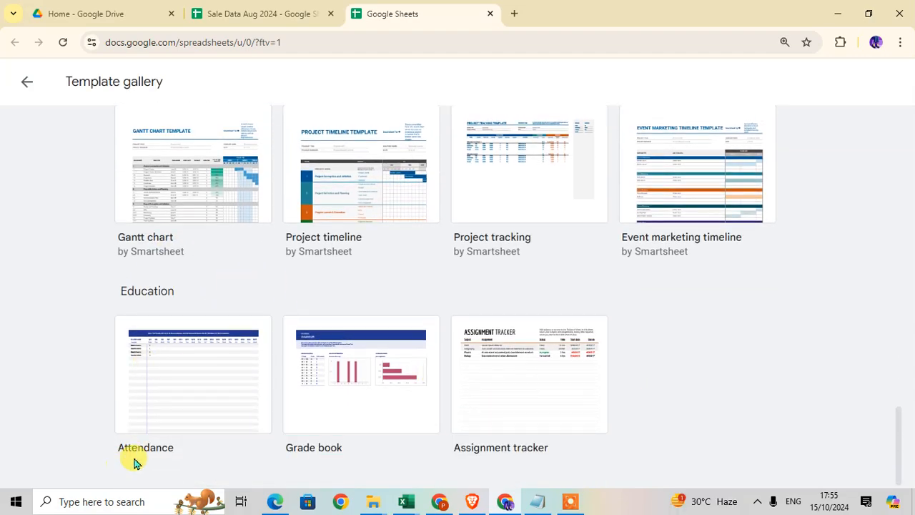
pyautogui.moveTo(397, 437)
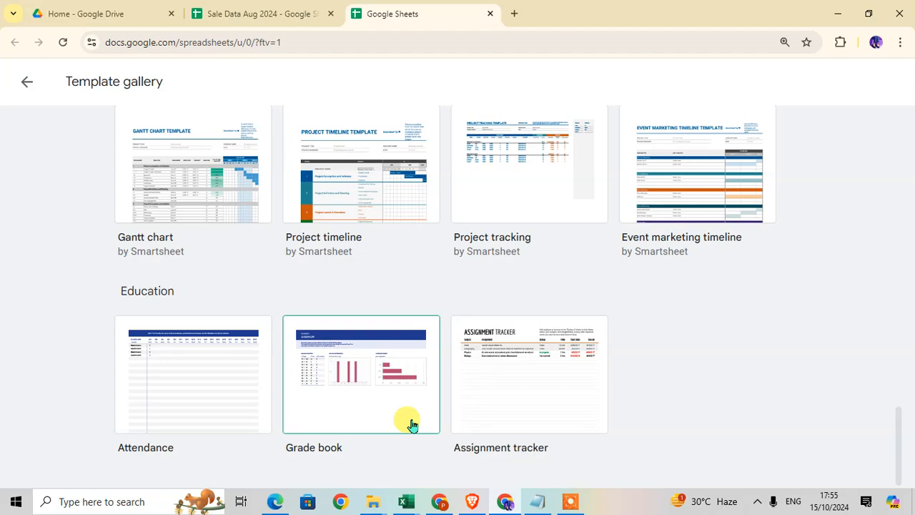
pyautogui.moveTo(392, 399)
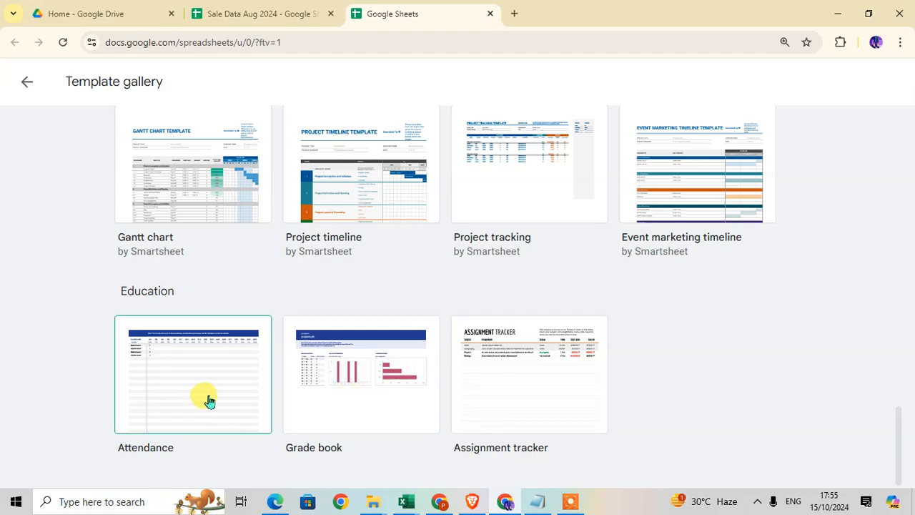
# Create a new spreadsheet from the Attendance template in the Education section
pyautogui.click(193, 374)
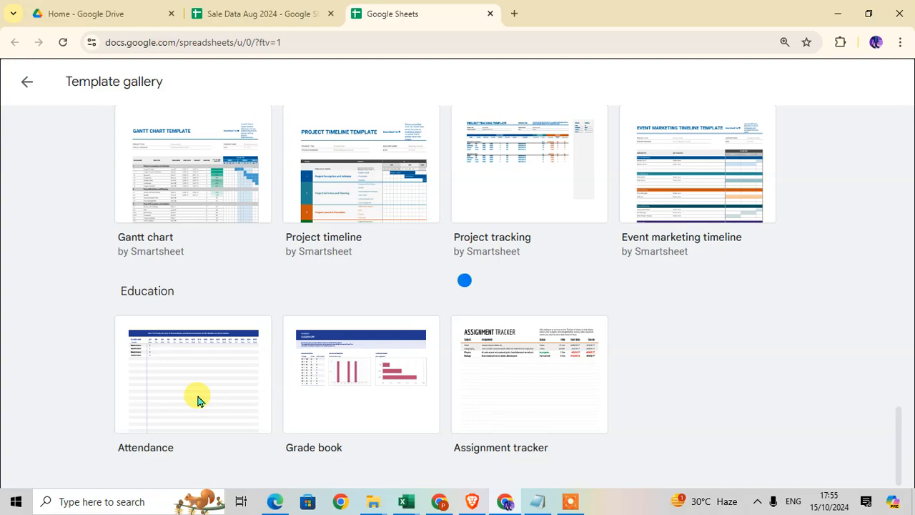
pyautogui.click(192, 375)
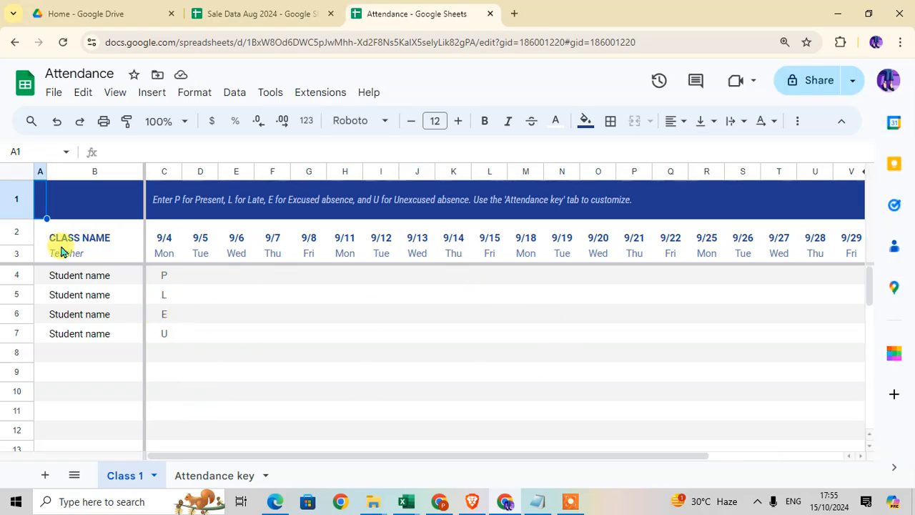
# Select cells on the Class 1 sheet of the new Attendance spreadsheet
pyautogui.click(95, 294)
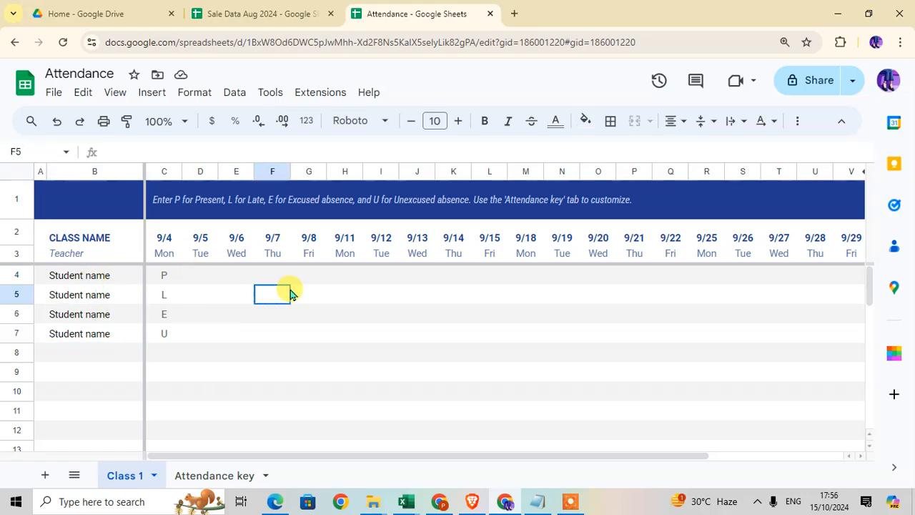
pyautogui.click(200, 352)
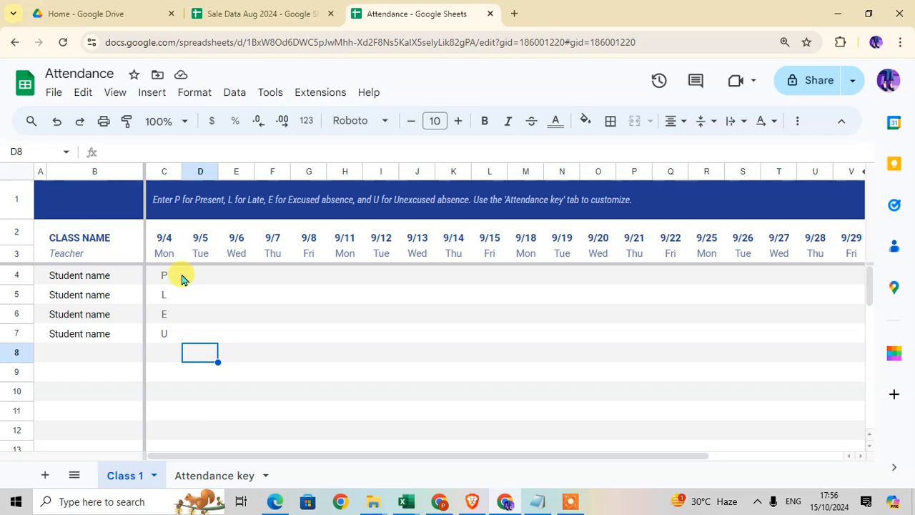
pyautogui.moveTo(223, 286)
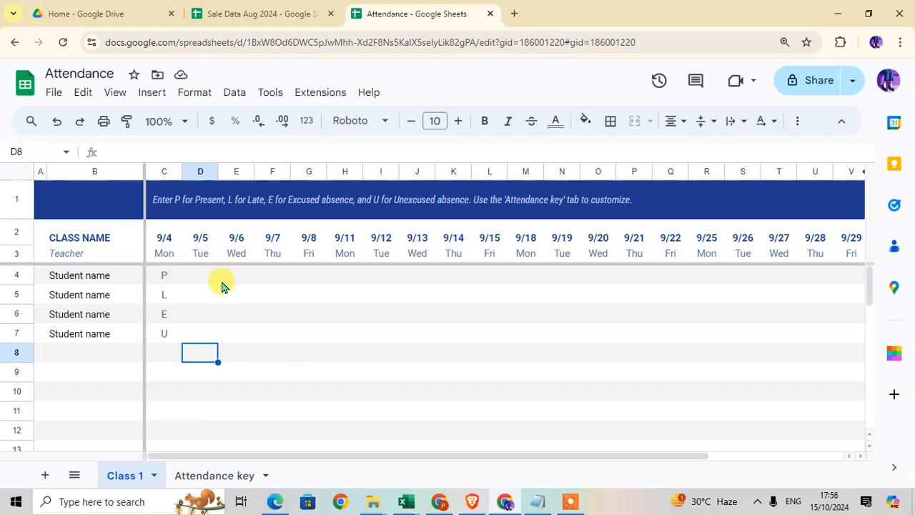